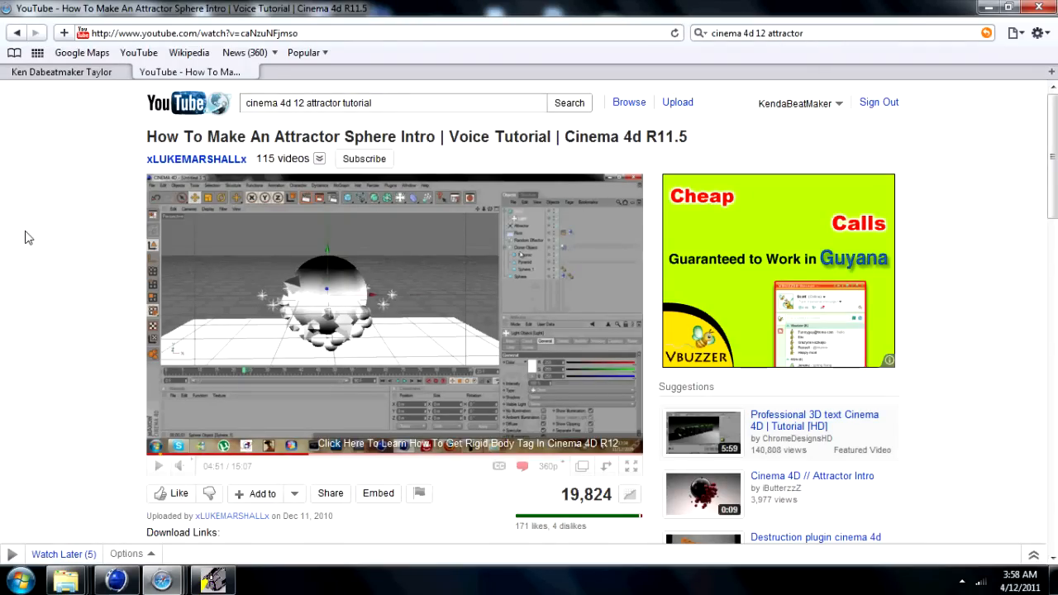
mouse_move(66, 241)
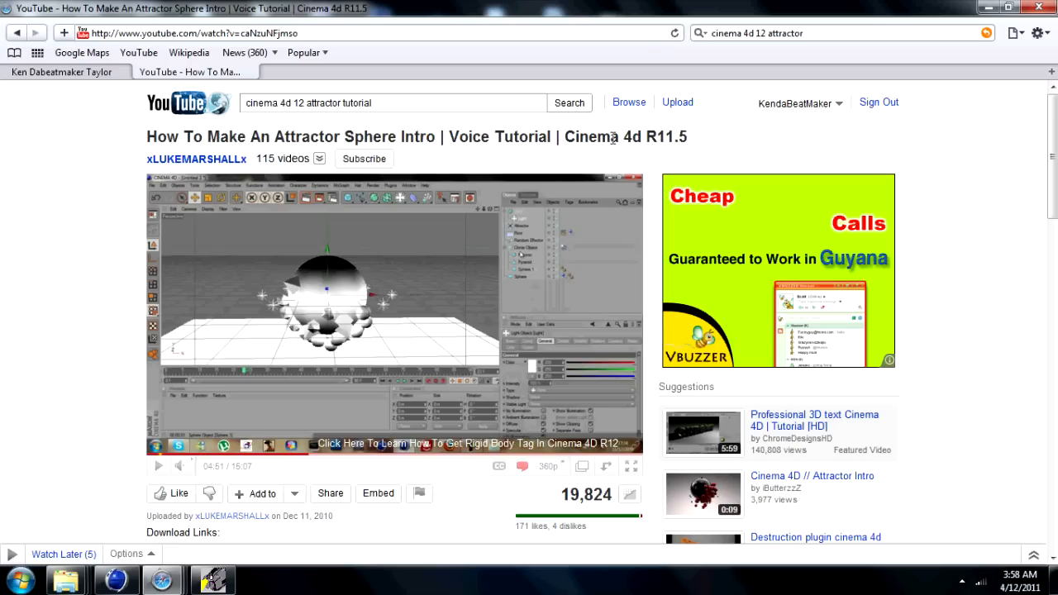
mouse_move(715, 152)
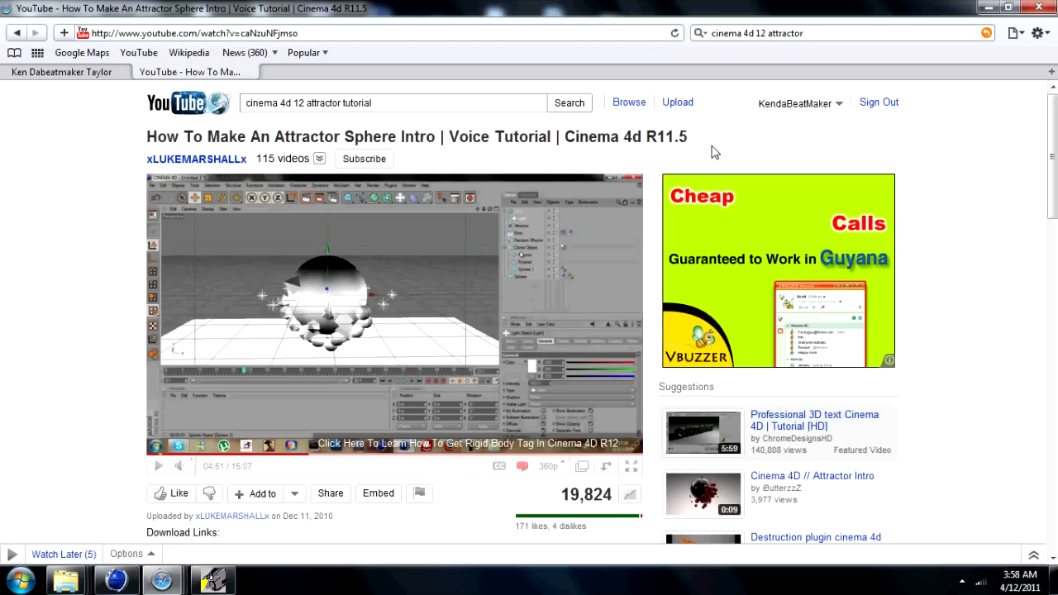
- Inspect big sphere, Floor, Sphere.1 clone, Cloner and Random effector settings in turn
scroll("down", 3)
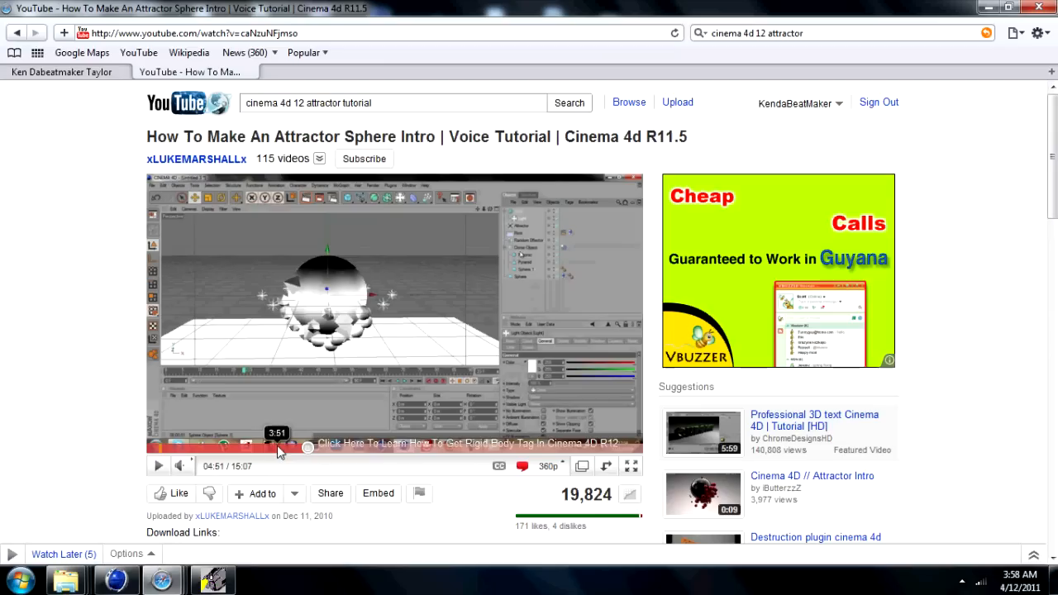
mouse_move(3, 248)
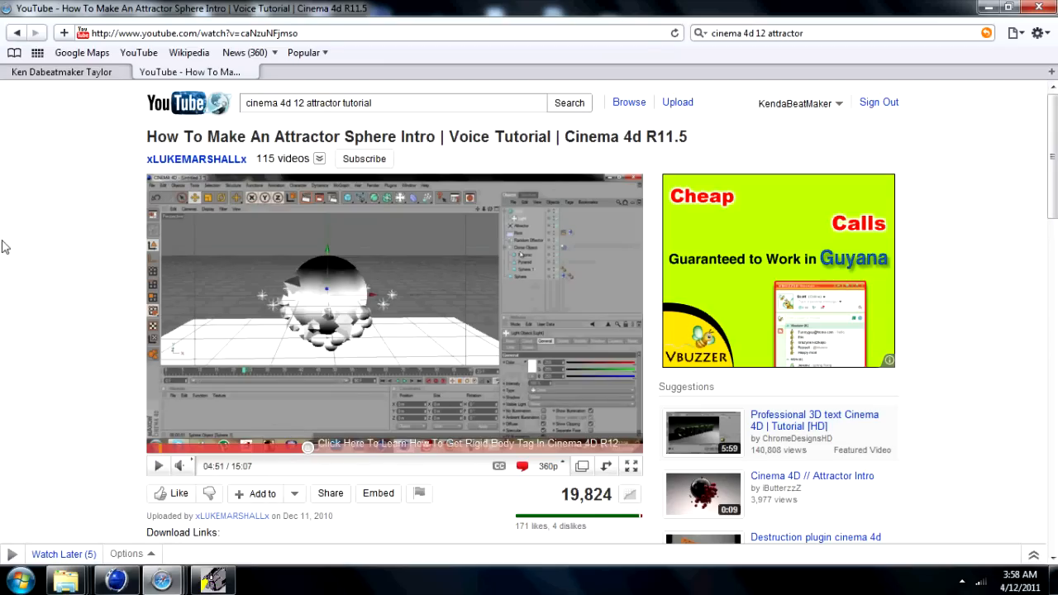
mouse_move(936, 152)
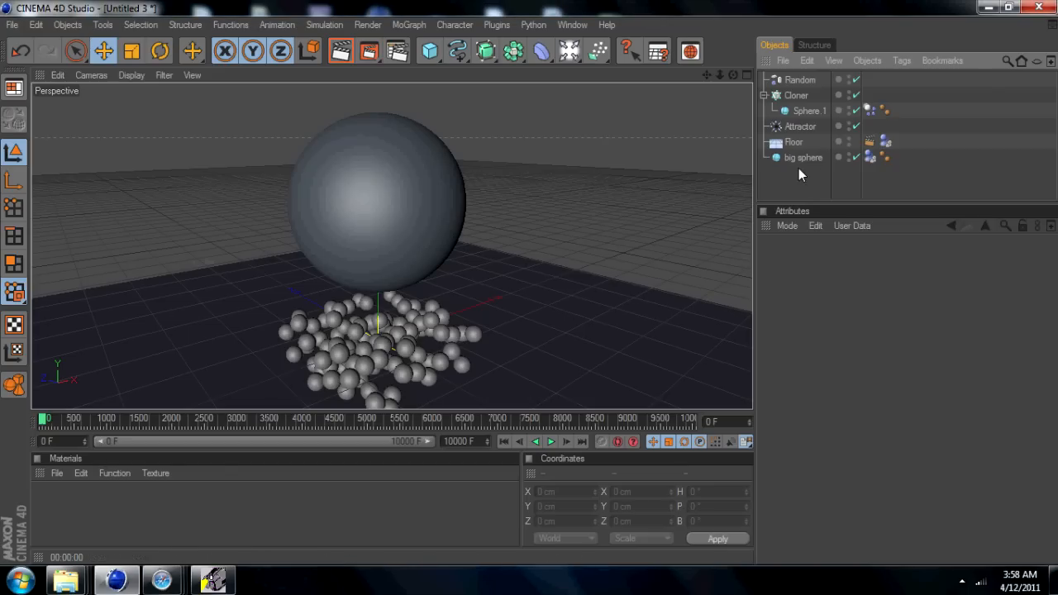
left_click(803, 157)
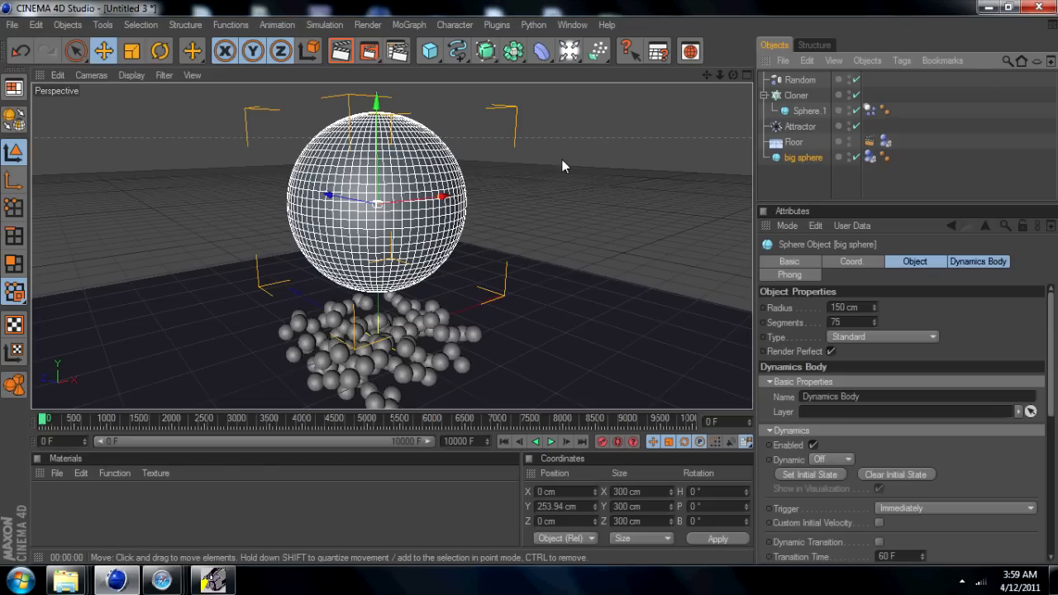
left_click(794, 143)
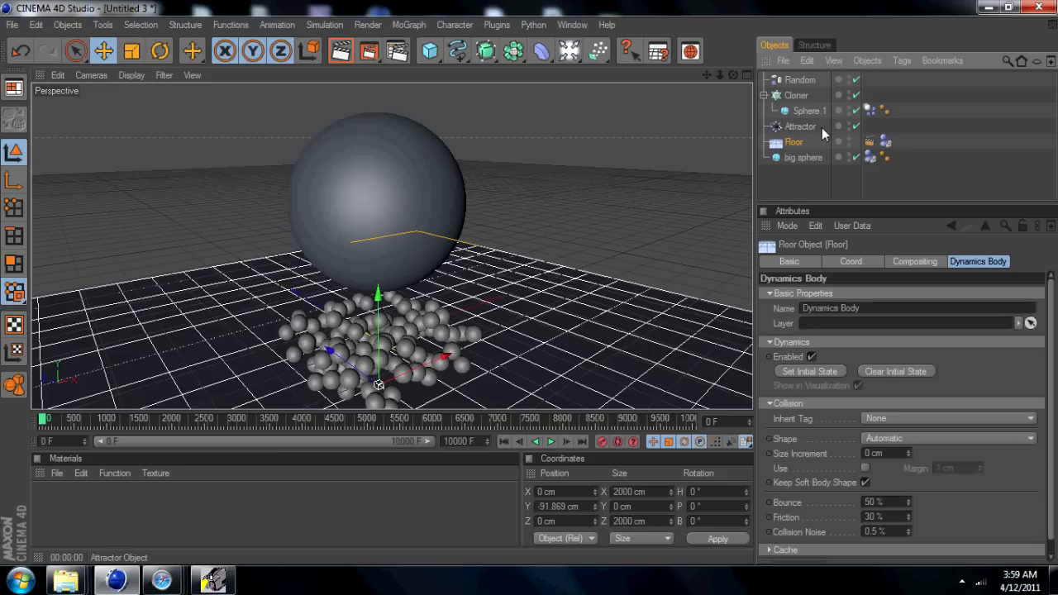
left_click(807, 109)
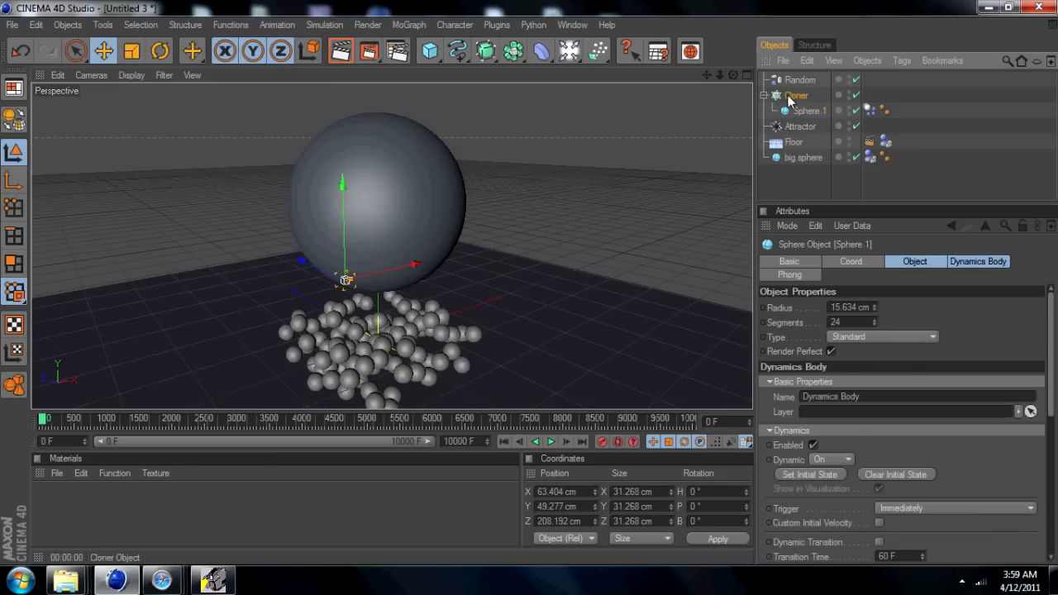
left_click(796, 94)
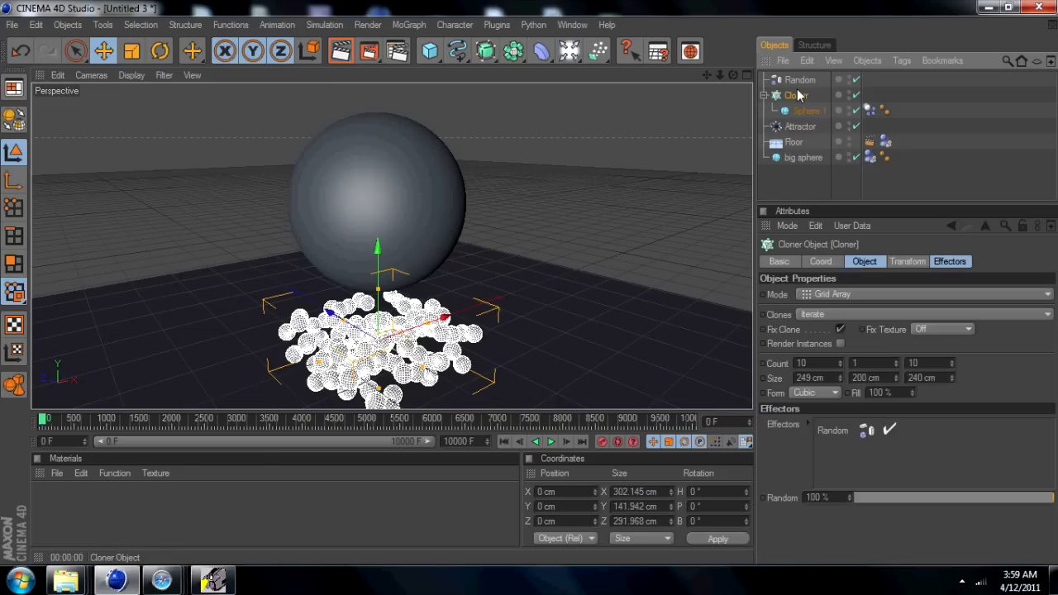
left_click(800, 79)
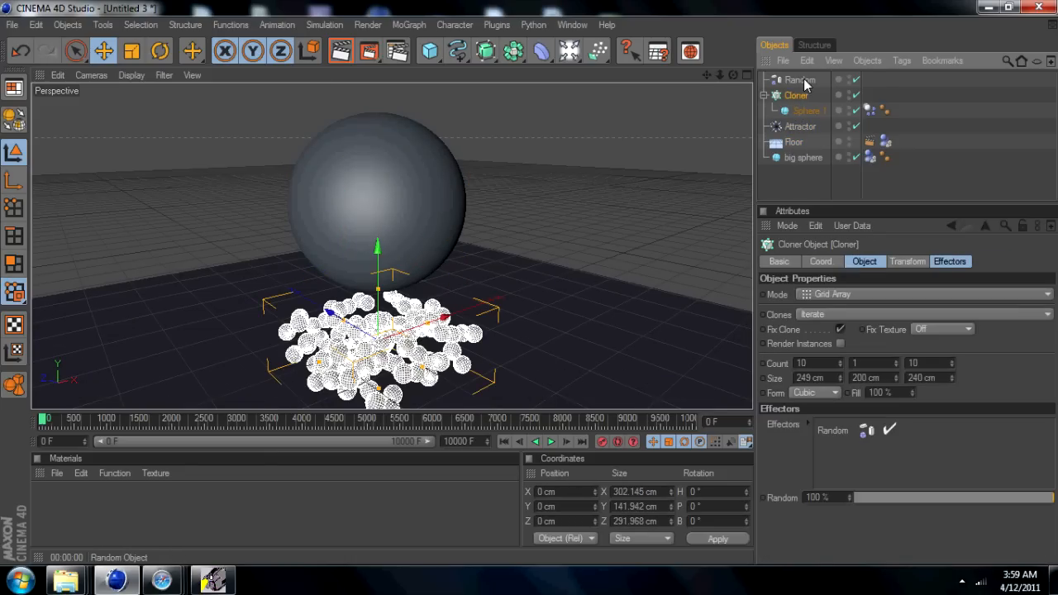
left_click(800, 80)
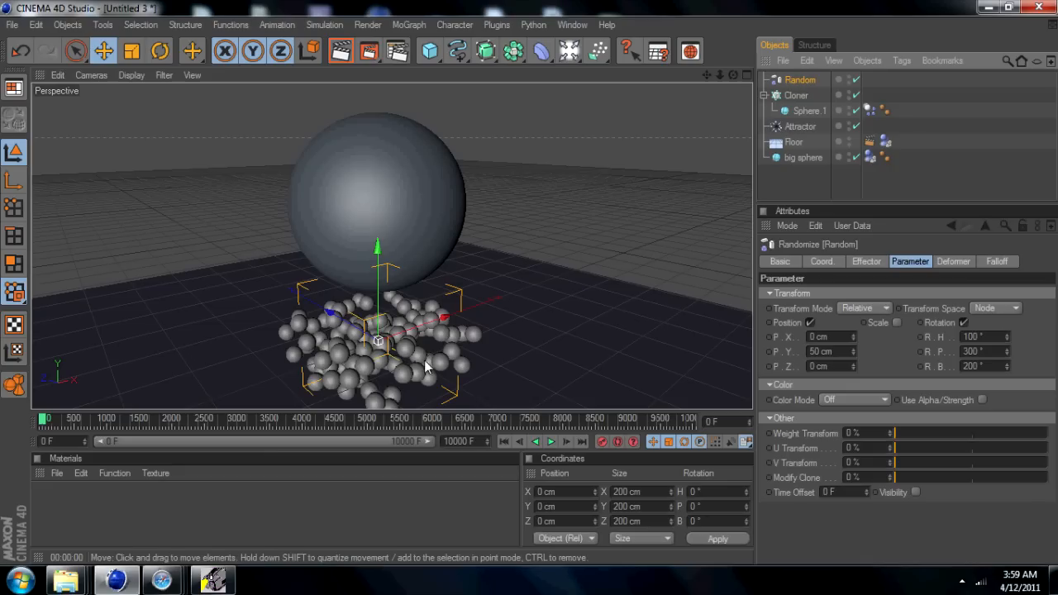
left_click(801, 183)
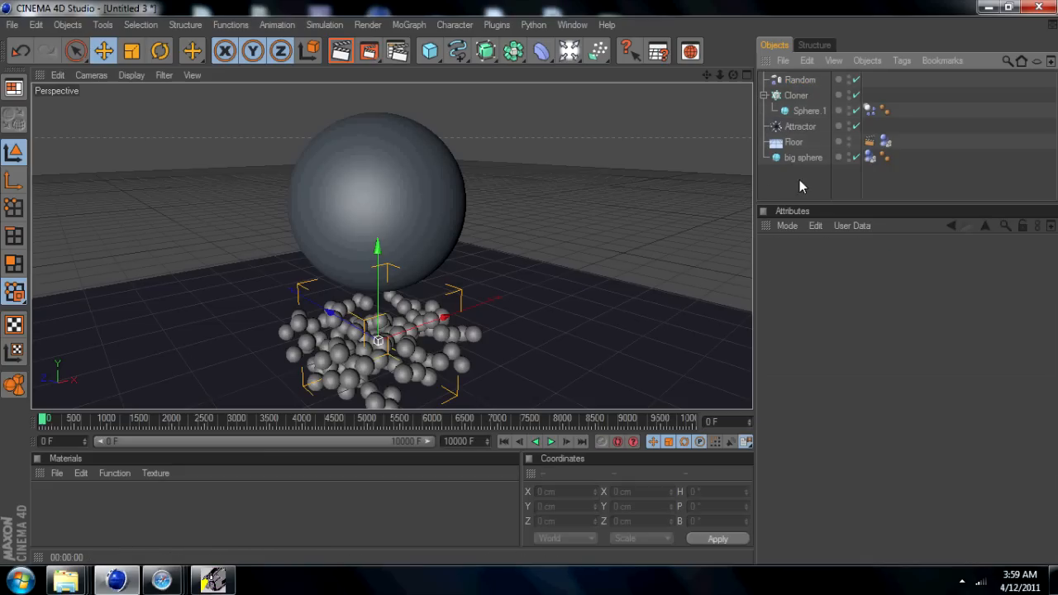
- Check the Floor's Dynamics Body tag, then land on the big sphere's Dynamics Body tag
left_click(803, 157)
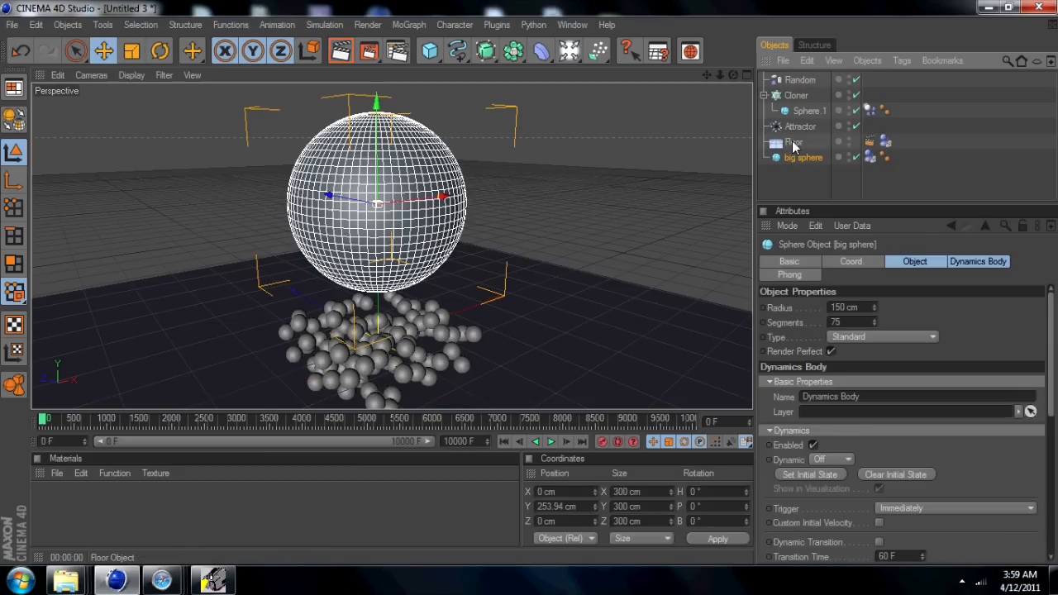
left_click(794, 142)
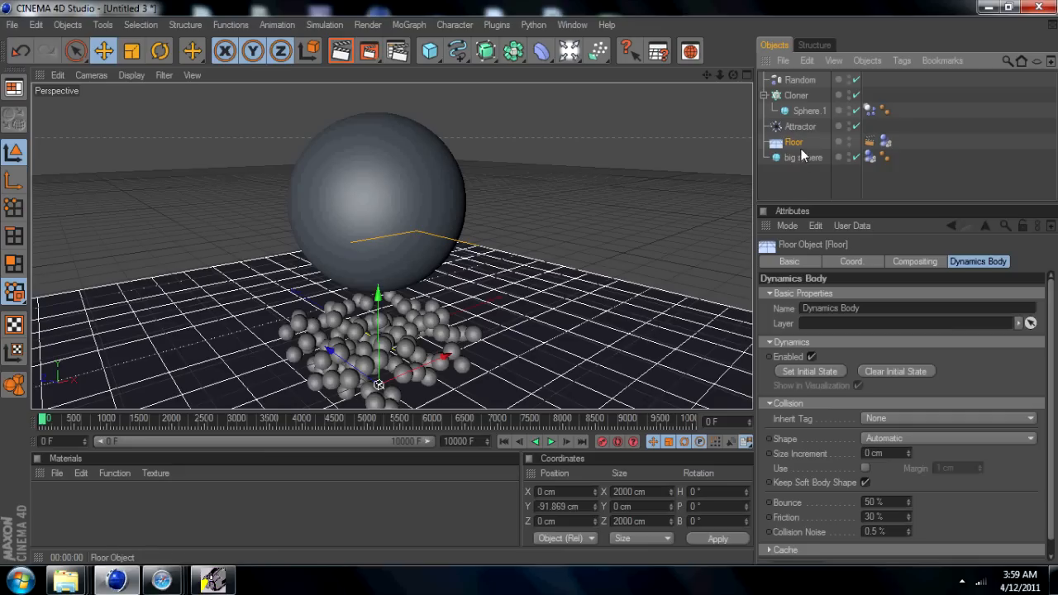
left_click(885, 140)
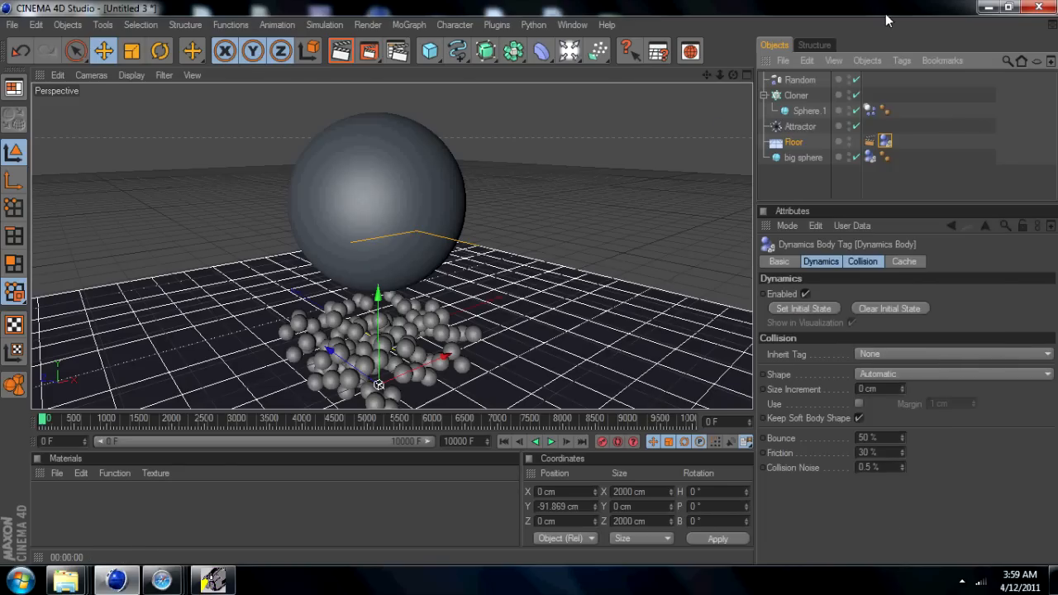
left_click(803, 157)
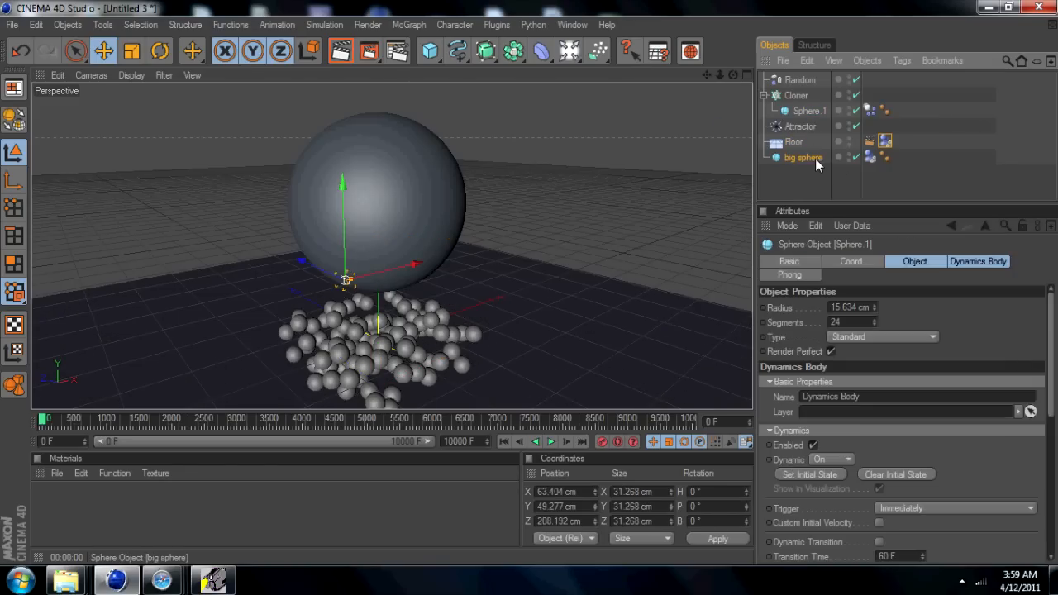
left_click(794, 142)
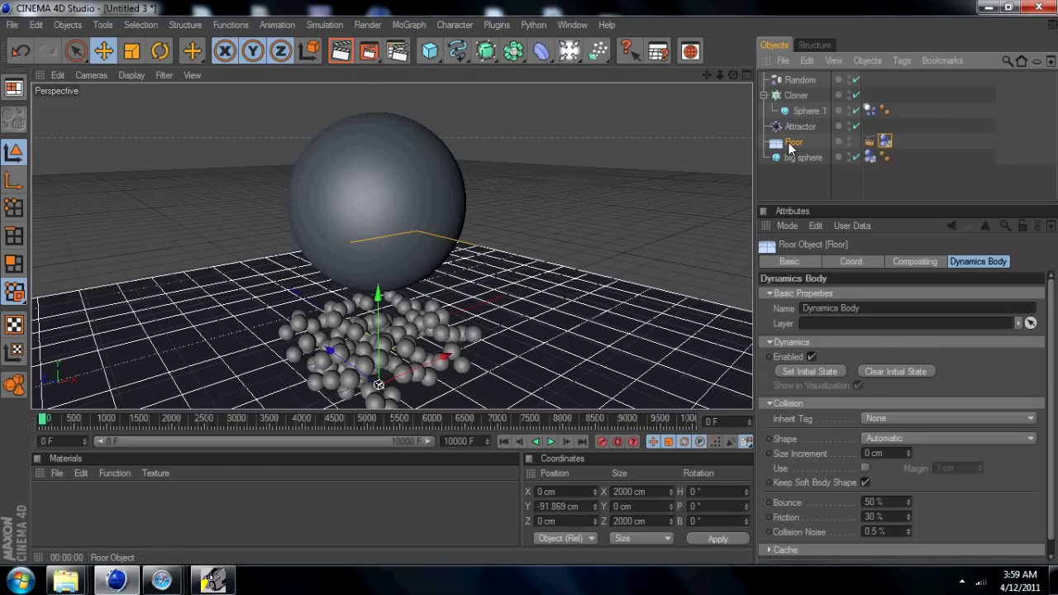
left_click(803, 158)
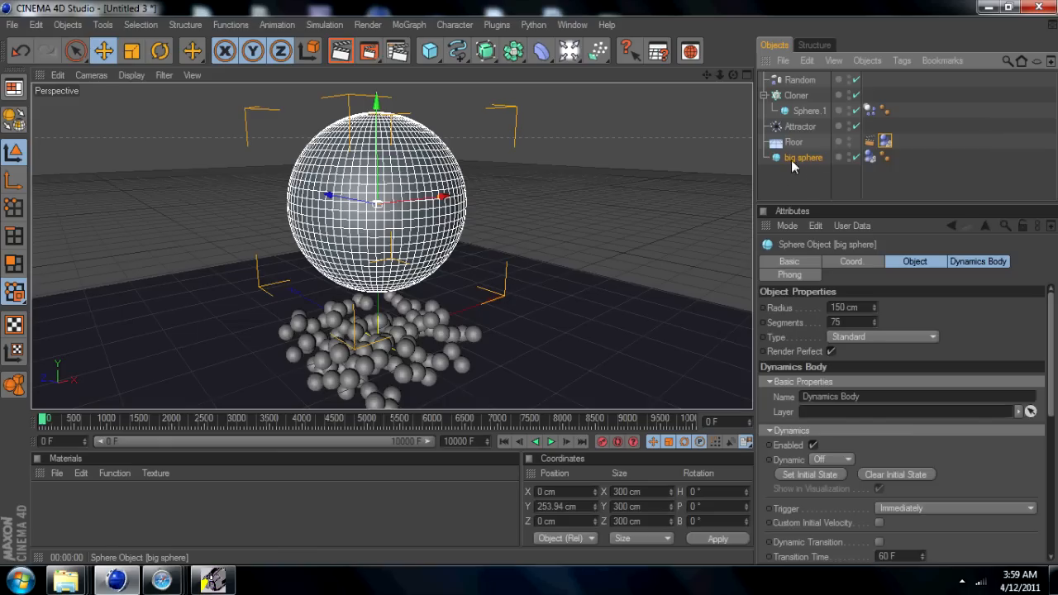
left_click(884, 157)
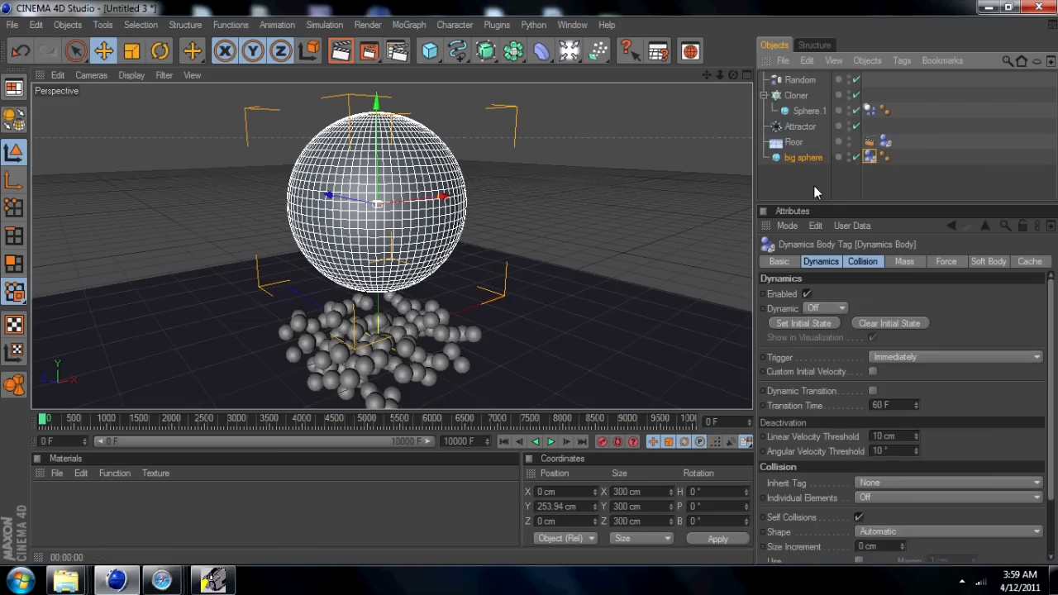
mouse_move(804, 311)
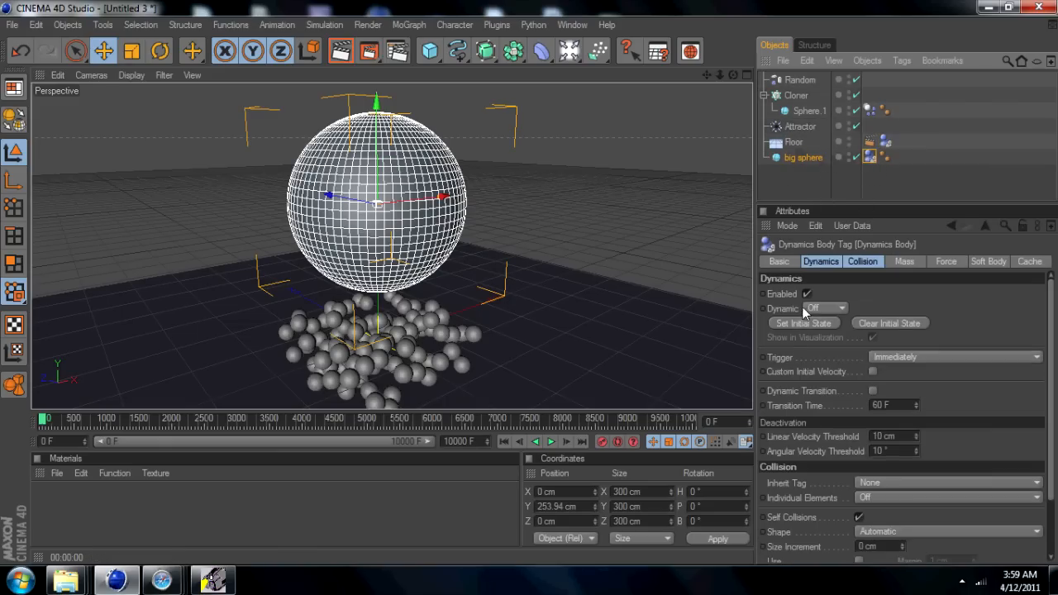
- Keep the big sphere's Dynamics Body Dynamic setting at Off so it stays put
left_click(827, 307)
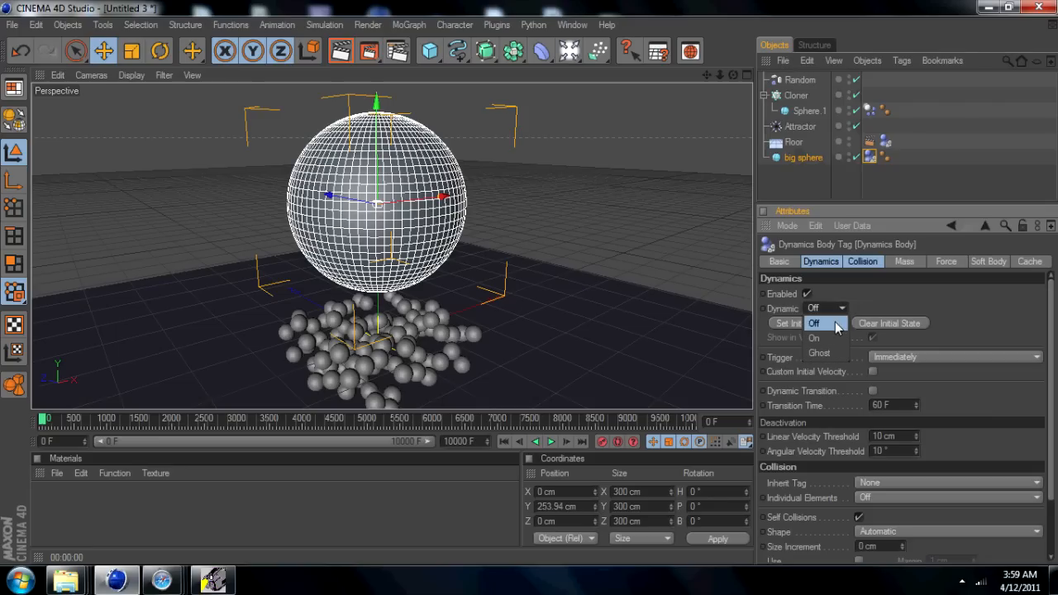
left_click(813, 323)
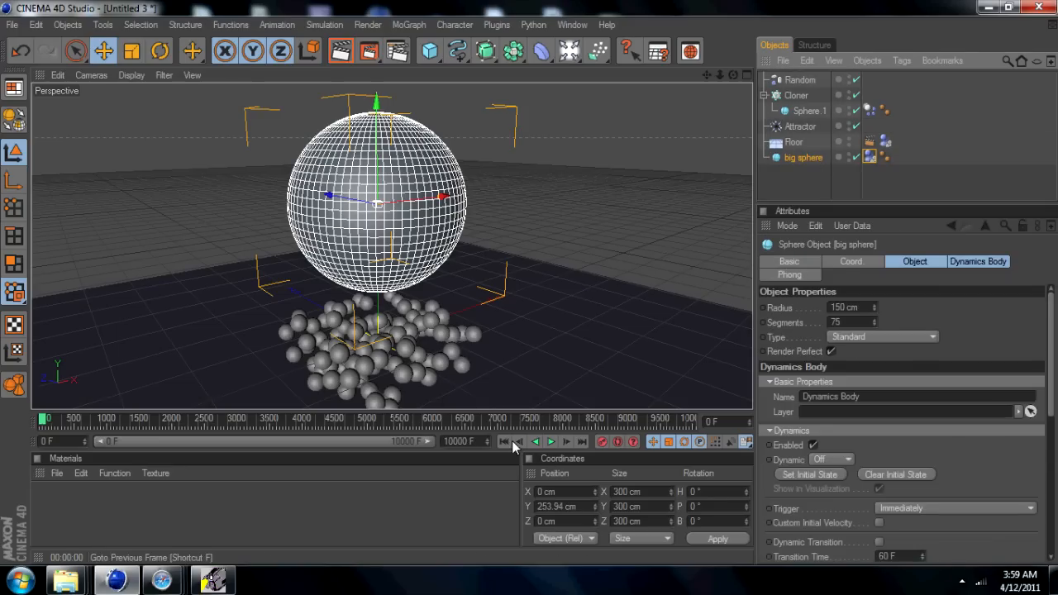
mouse_move(397, 188)
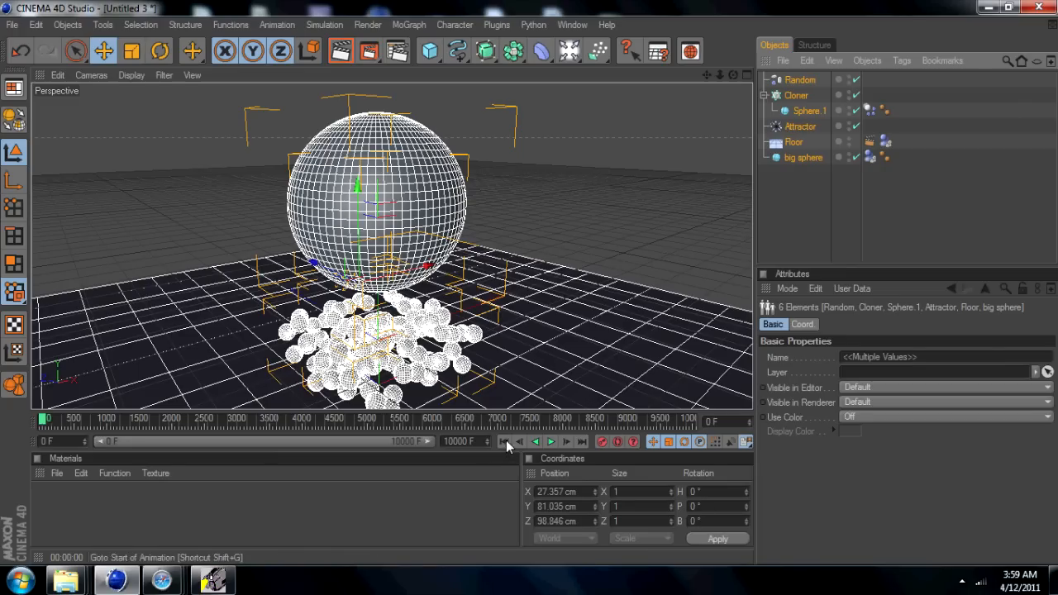
- View the program version info under Help, then play the simulation from the start
left_click(607, 25)
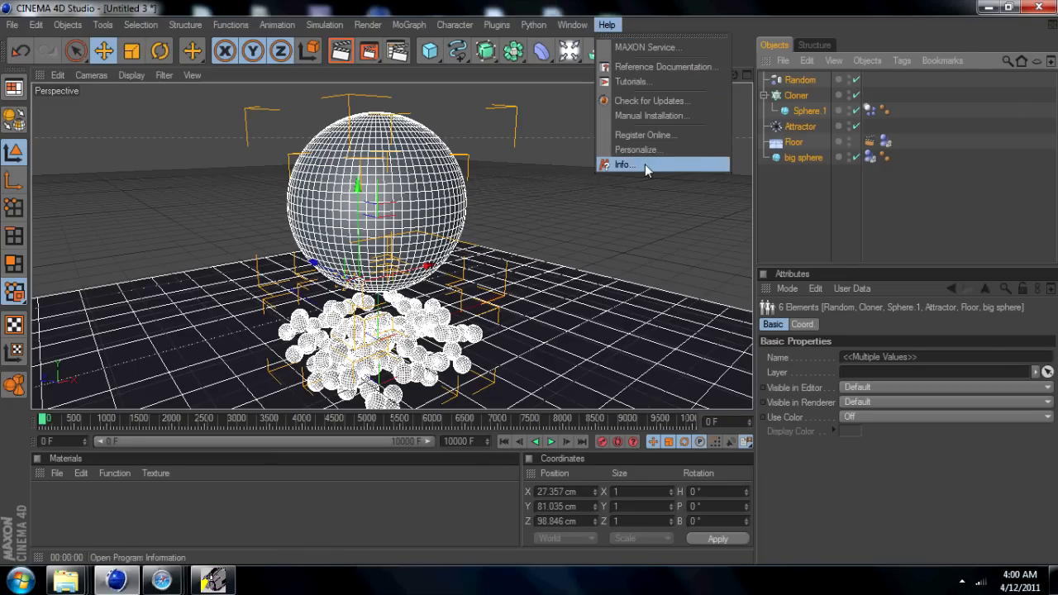
left_click(625, 163)
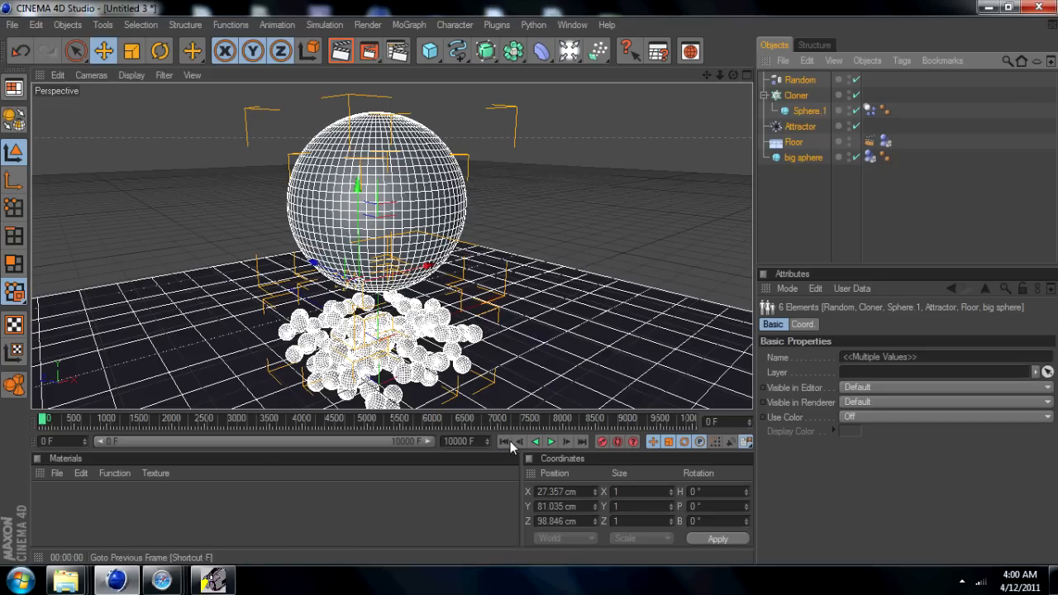
left_click(550, 442)
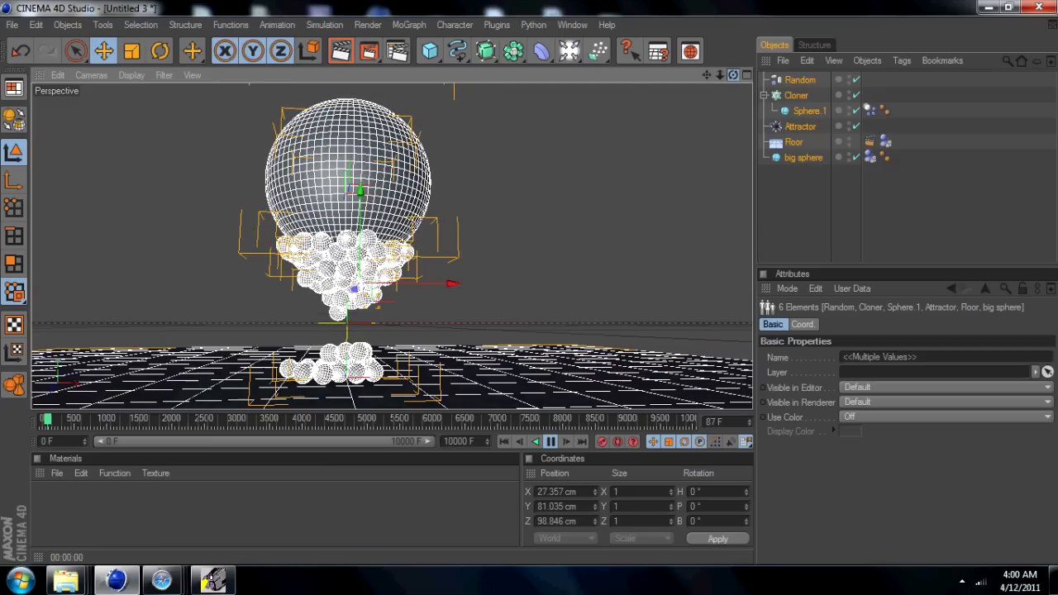
- Deselect all, play the simulation backwards then forwards, and inspect the Sphere 1 clone
left_click(341, 52)
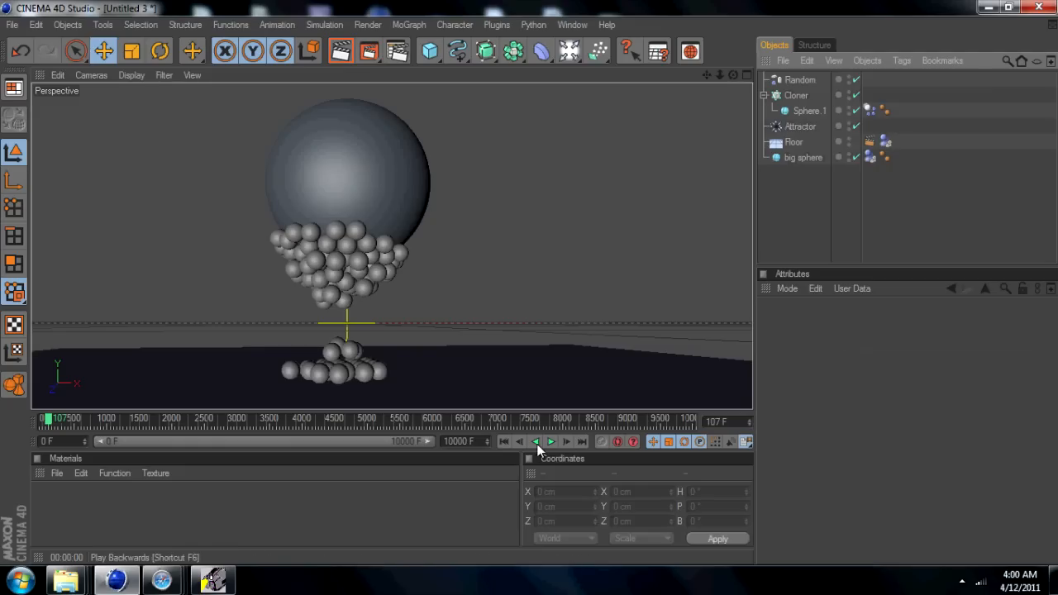
left_click(551, 442)
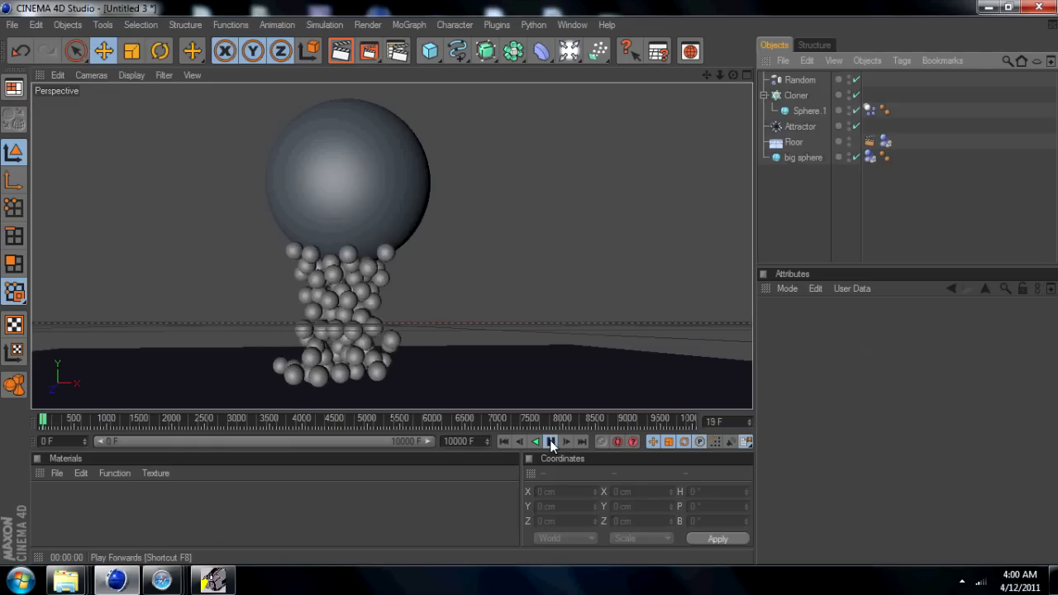
left_click(550, 442)
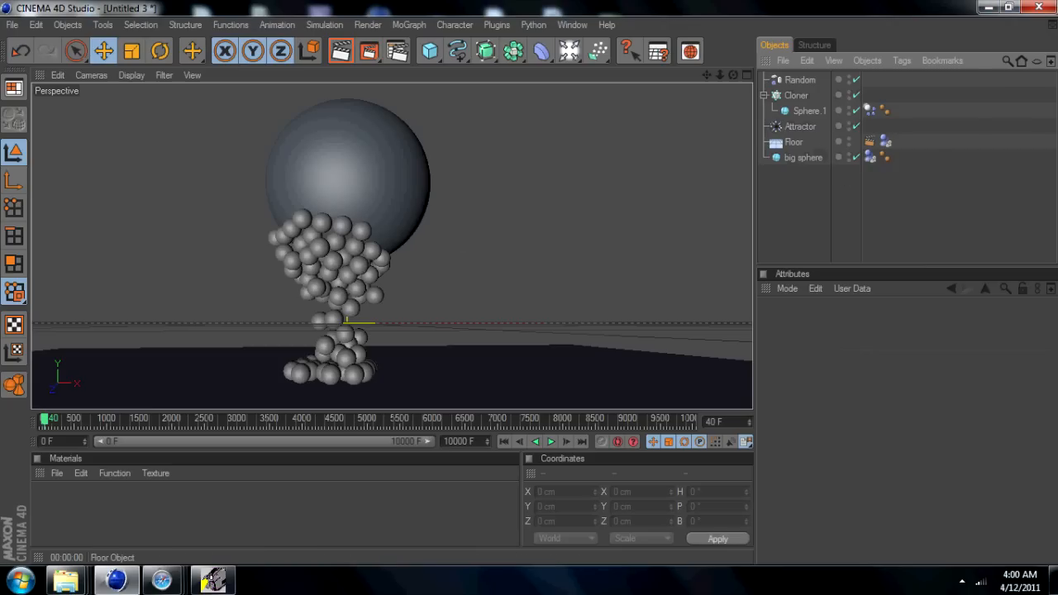
left_click(807, 109)
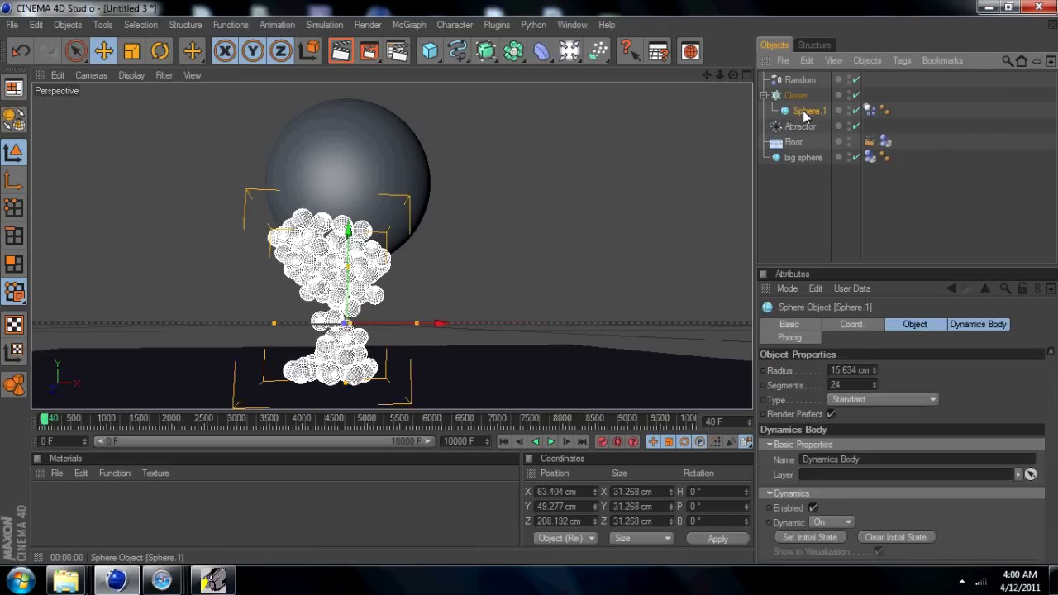
left_click(800, 126)
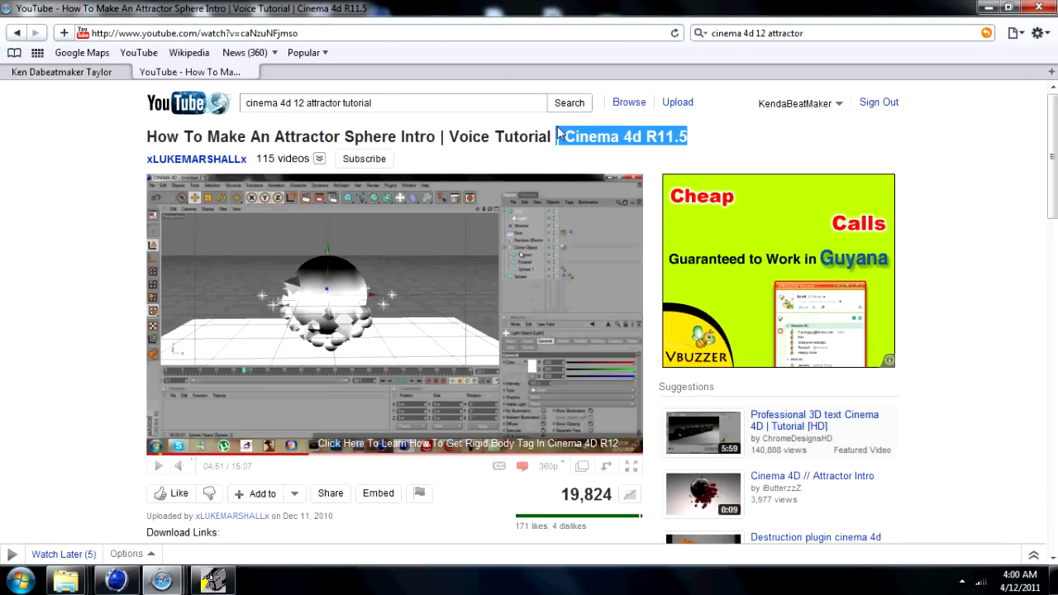
- Scroll through the YouTube comments and switch back to the Cinema 4D scene
scroll("down", 3)
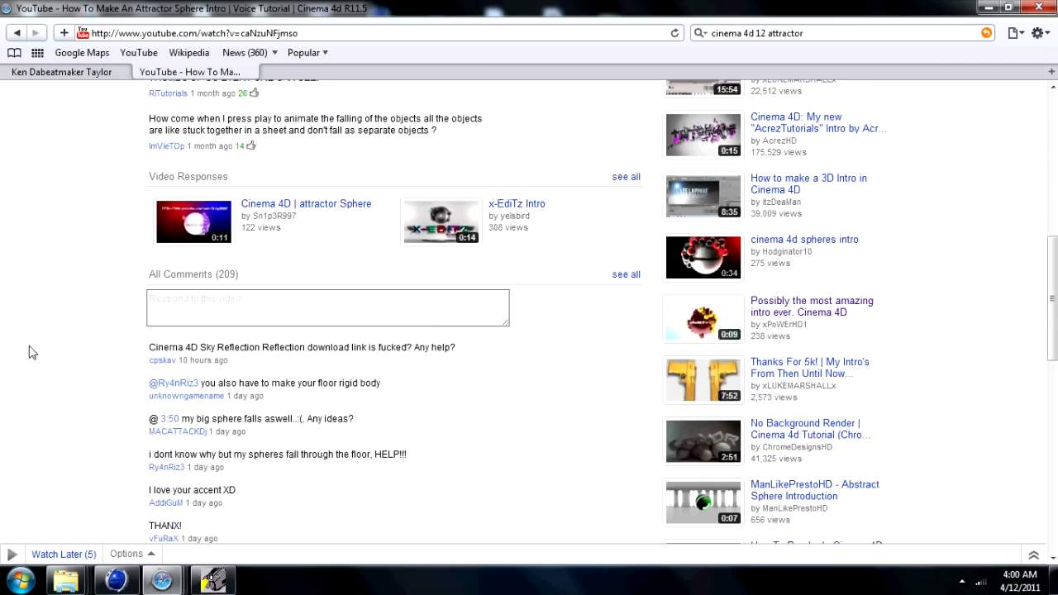
scroll("up", 3)
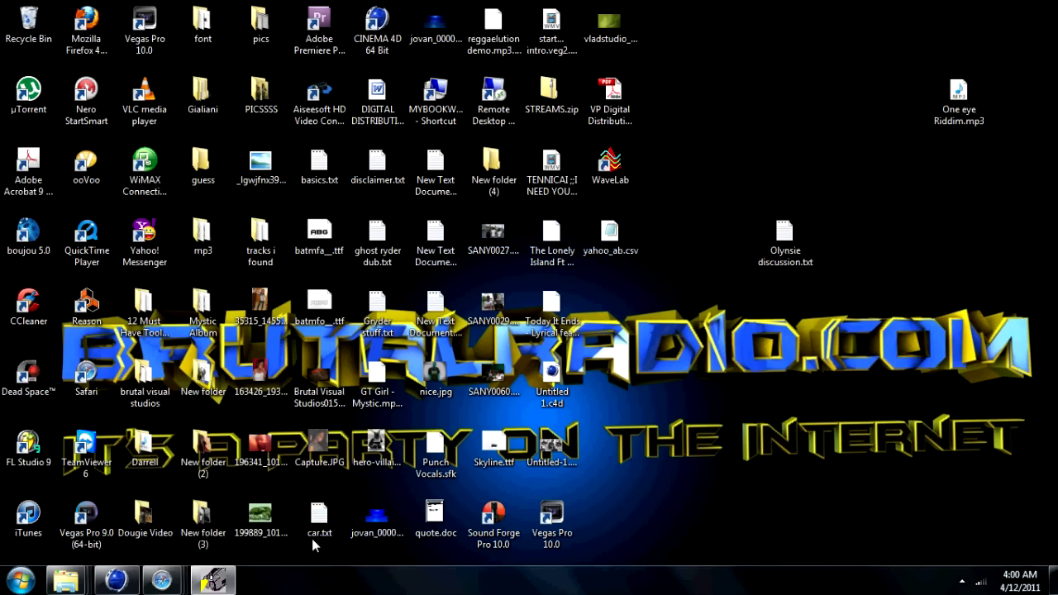
left_click(115, 579)
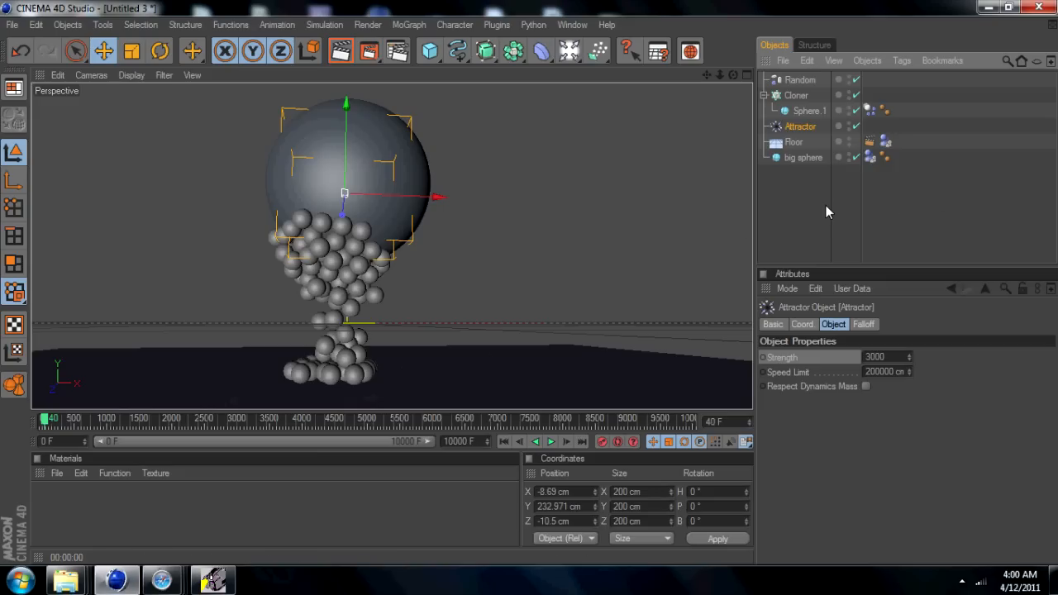
- Show the Floor's Dynamics Body settings, then the big sphere with radius 150 cm, Dynamic Off
left_click(794, 142)
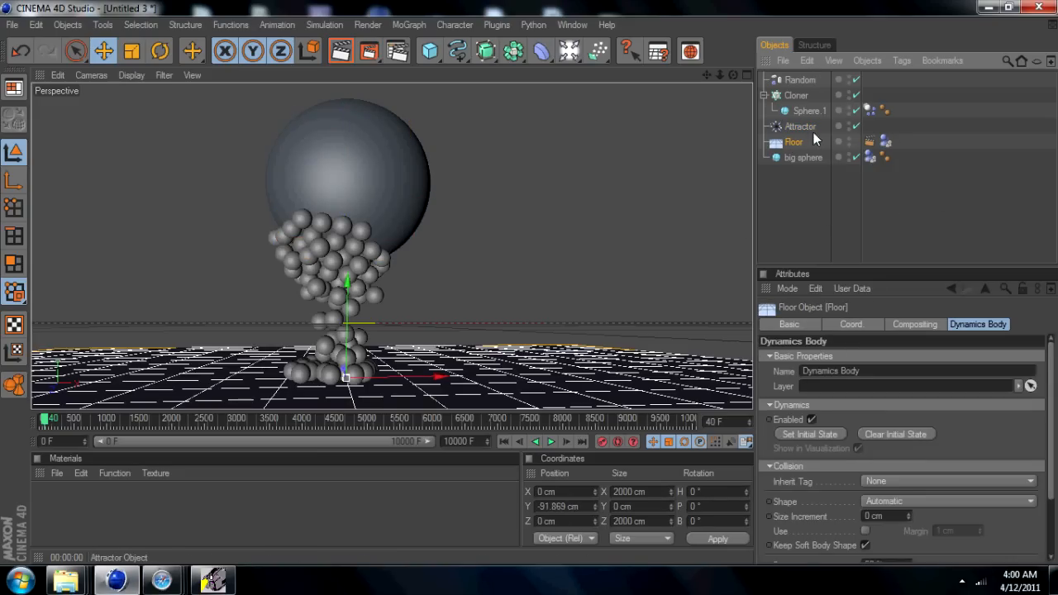
left_click(804, 157)
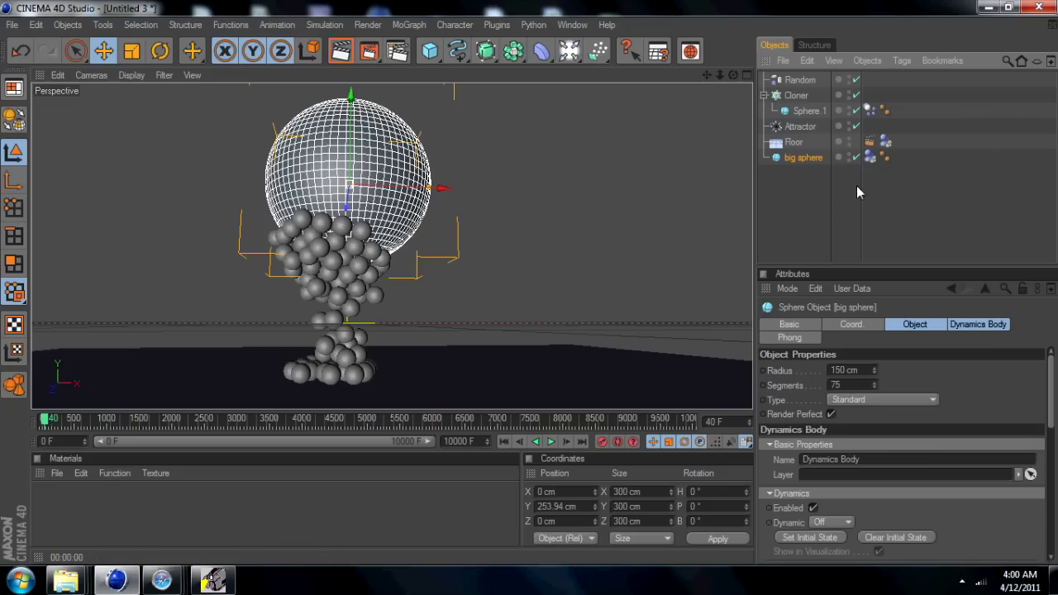